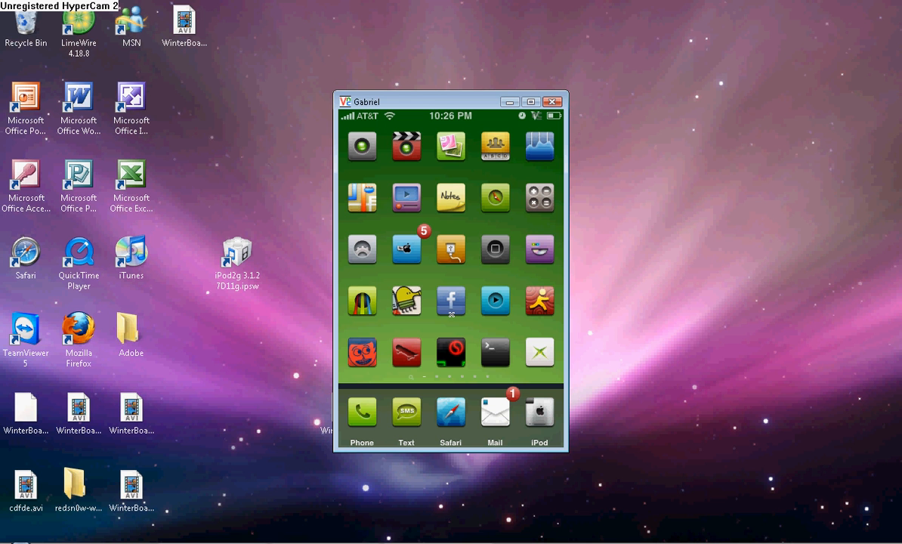
pyautogui.moveTo(253, 400)
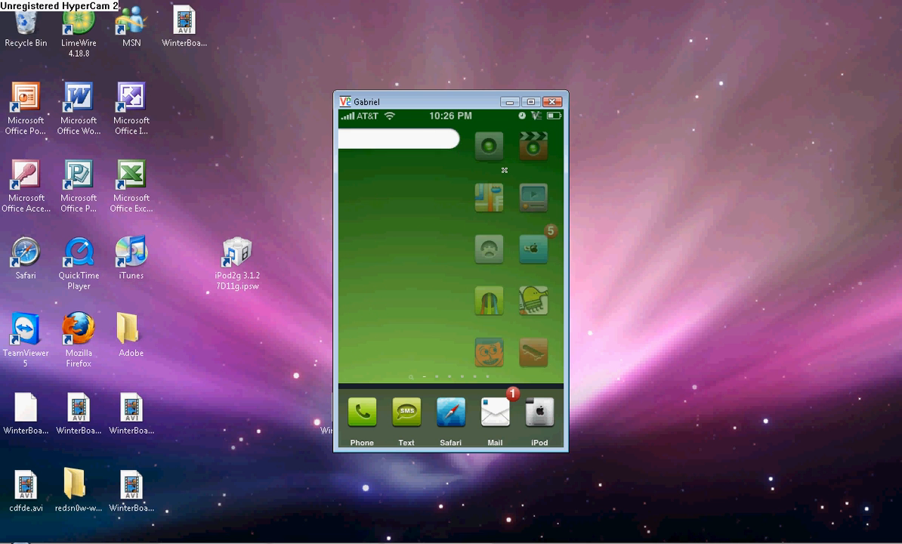
# - Search Spotlight for 'Ro' and launch the Rock app from the results
pyautogui.click(399, 139)
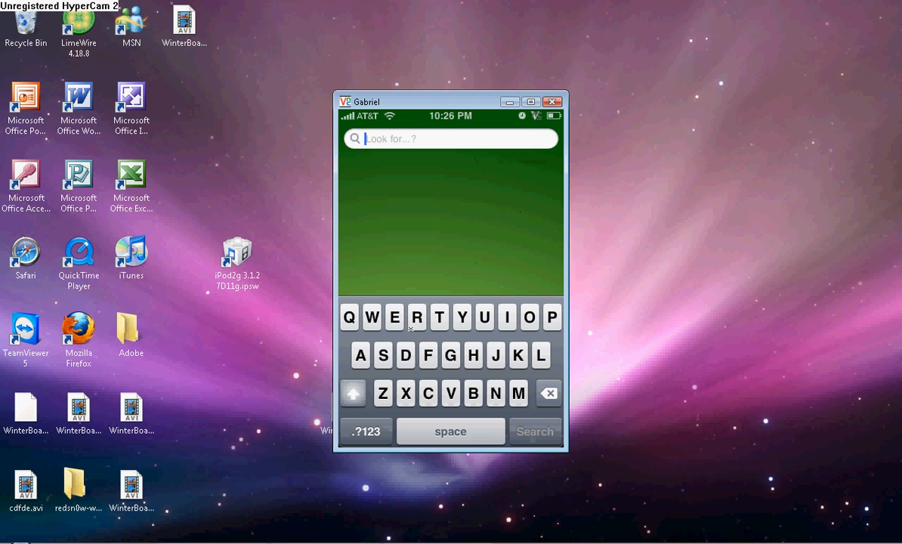
pyautogui.write('Ro')
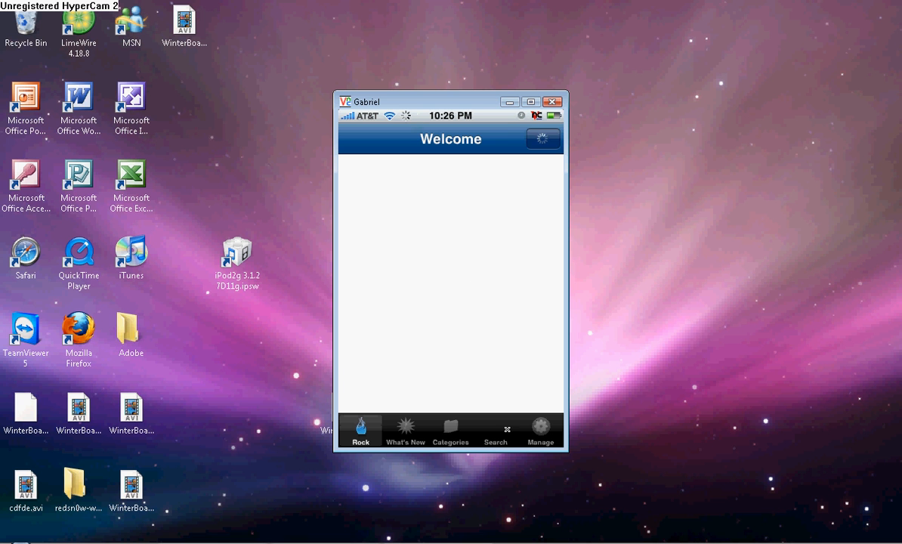
# - Search Rock's catalogue for 'imobile' and select iMobileCinema among the Community Apps
pyautogui.click(496, 433)
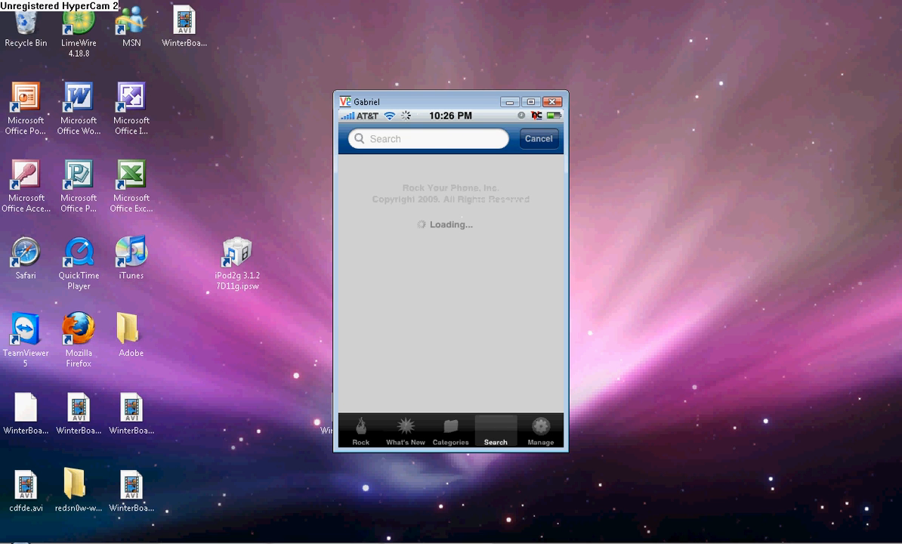
pyautogui.click(427, 139)
pyautogui.write('imobile')
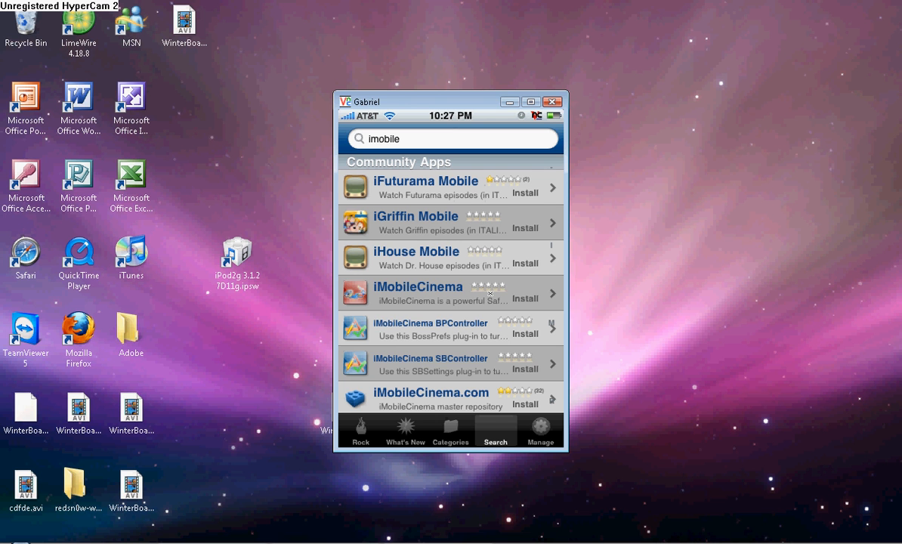
pyautogui.moveTo(442, 294)
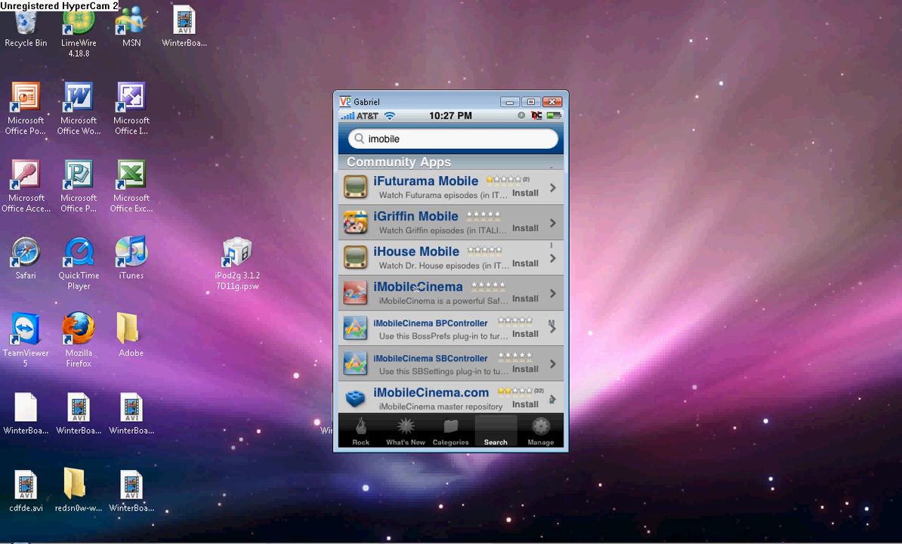
pyautogui.click(417, 294)
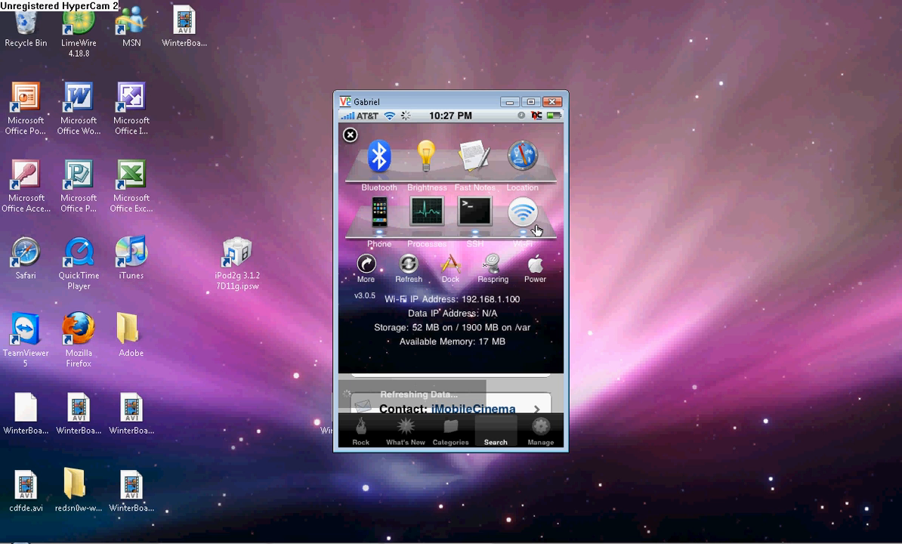
# - View the iMobileCinema package page showing it installed with uninstall and reinstall options
pyautogui.click(458, 408)
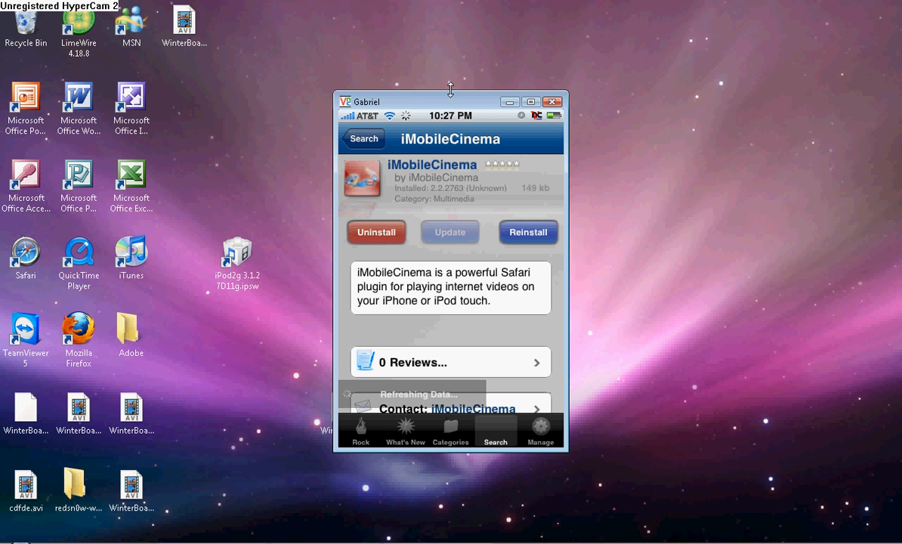